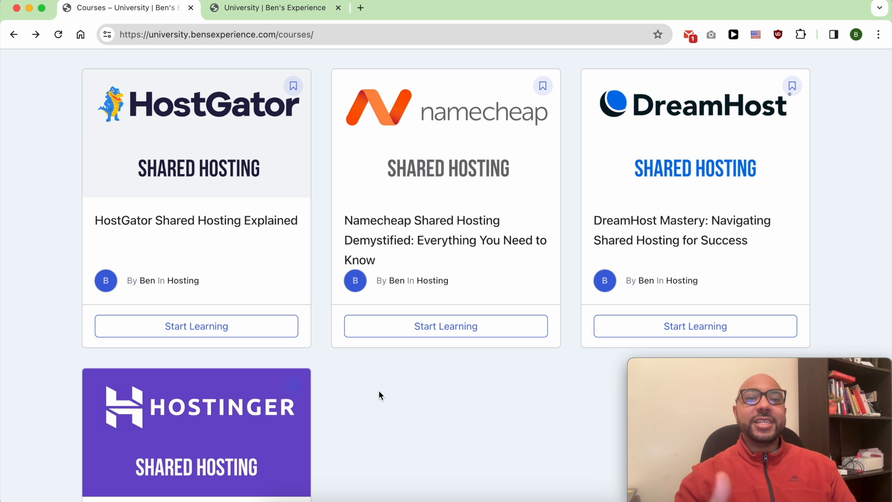
Browse the Hostinger Shared Hosting course page and expand a curriculum section's lessons
left_click(196, 417)
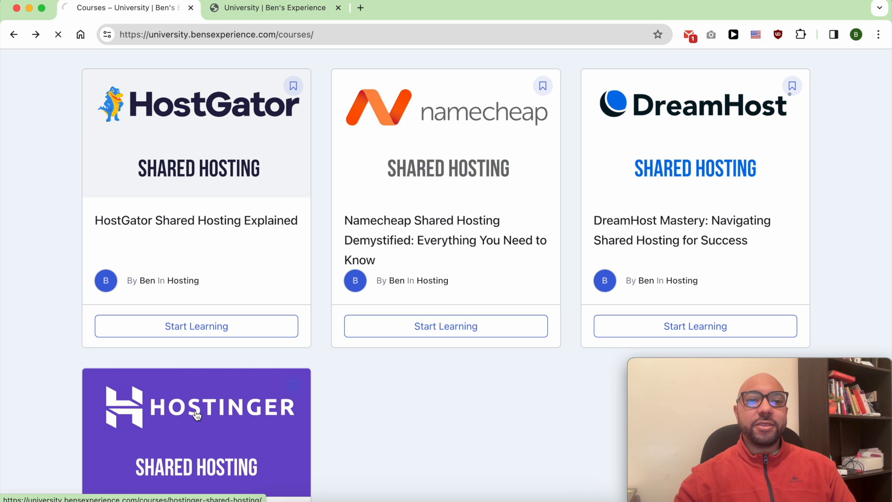
left_click(195, 415)
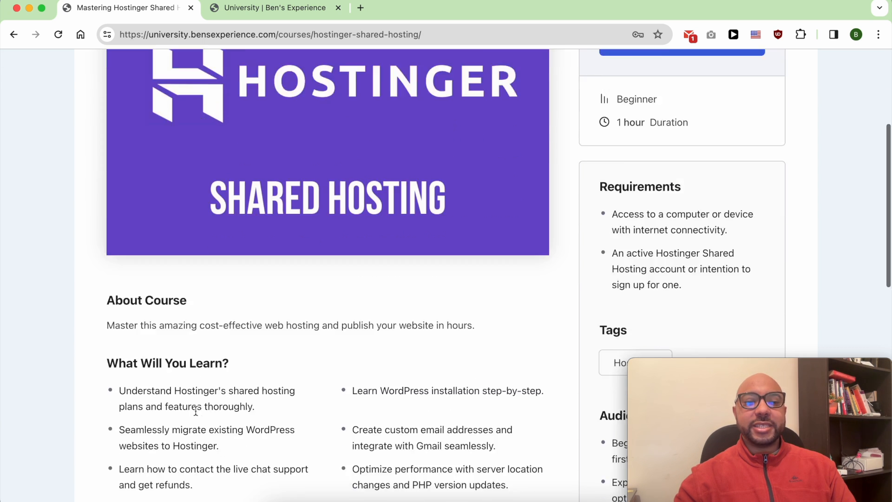
scroll("down", 3)
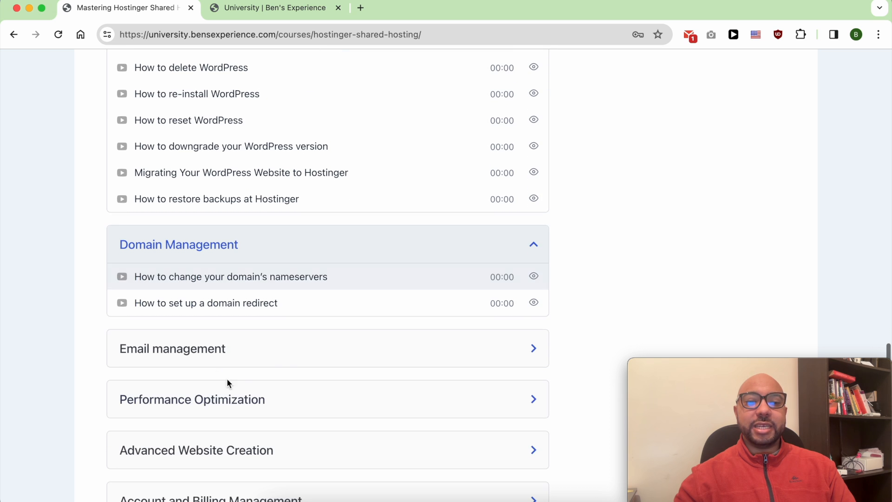
left_click(172, 347)
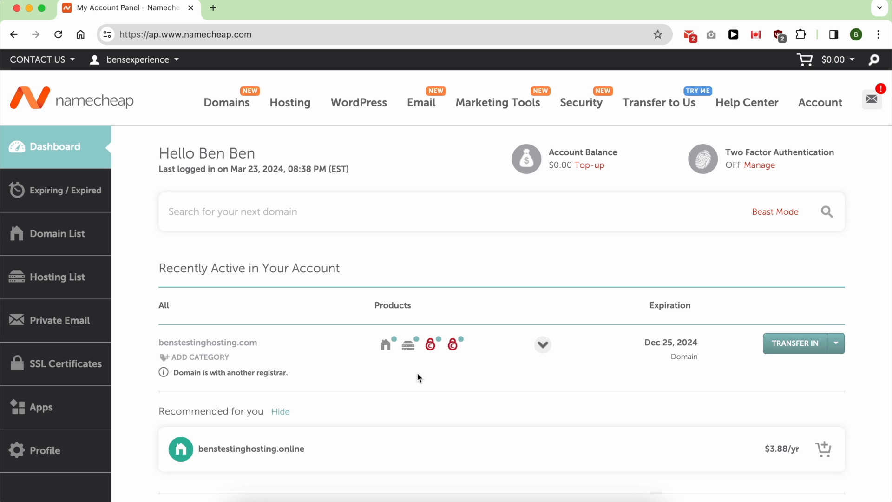
mouse_move(375, 268)
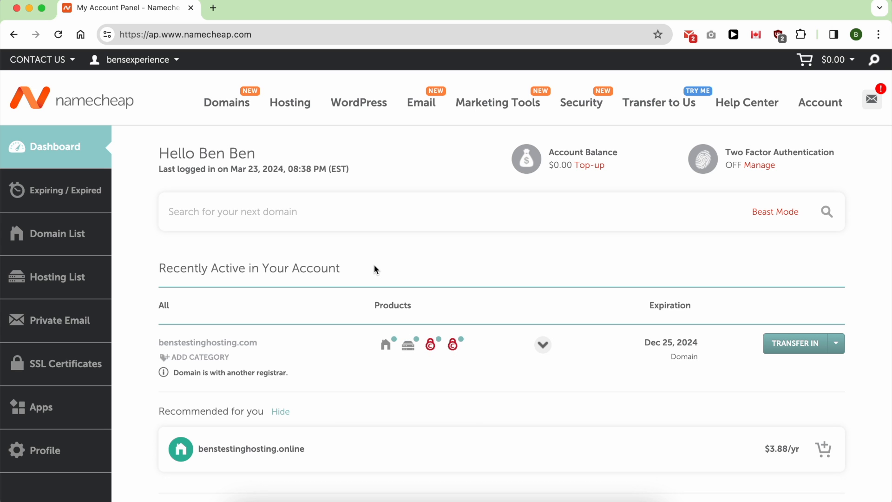
mouse_move(126, 122)
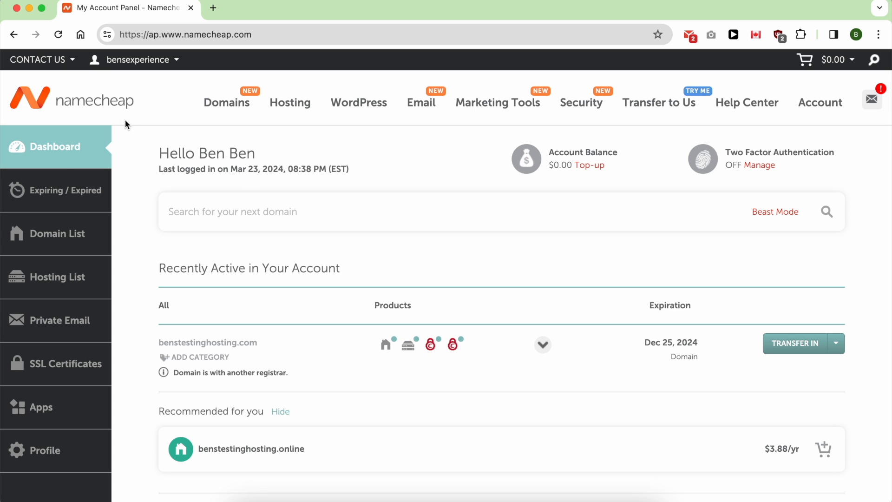
Reach support via Contact Us and start a Live Chat showing the $34.88 refund confirmation
left_click(39, 59)
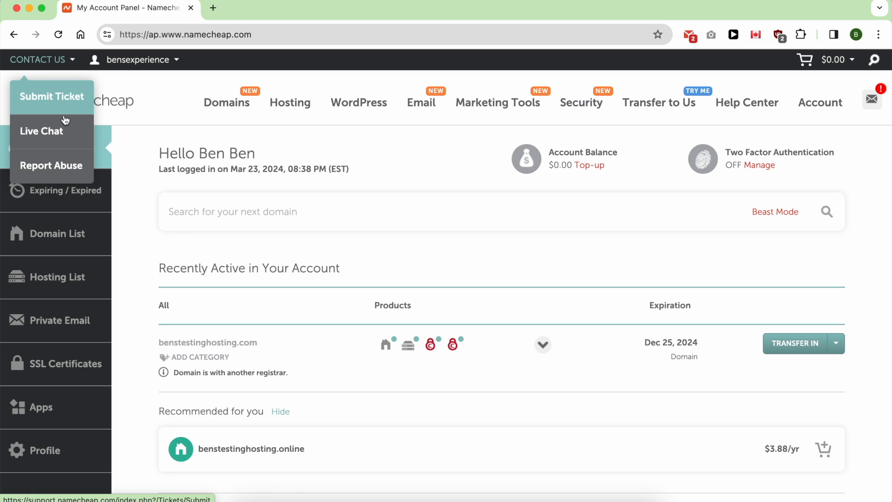
left_click(41, 131)
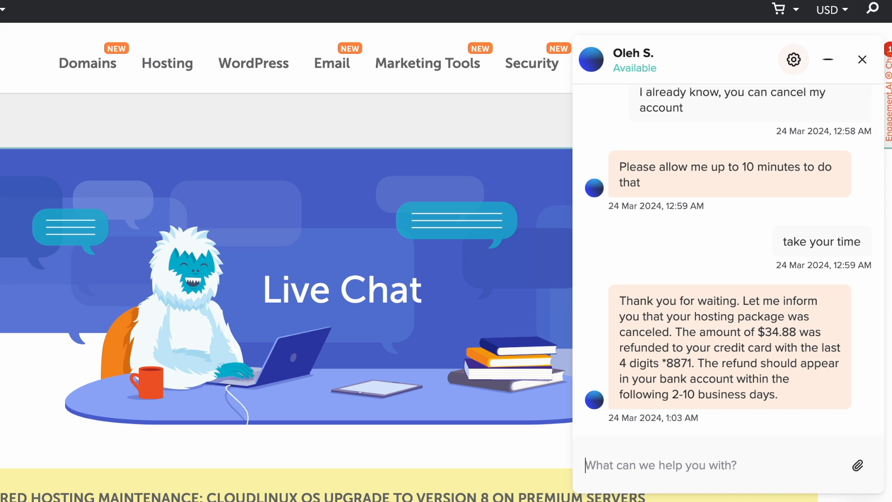
mouse_move(455, 373)
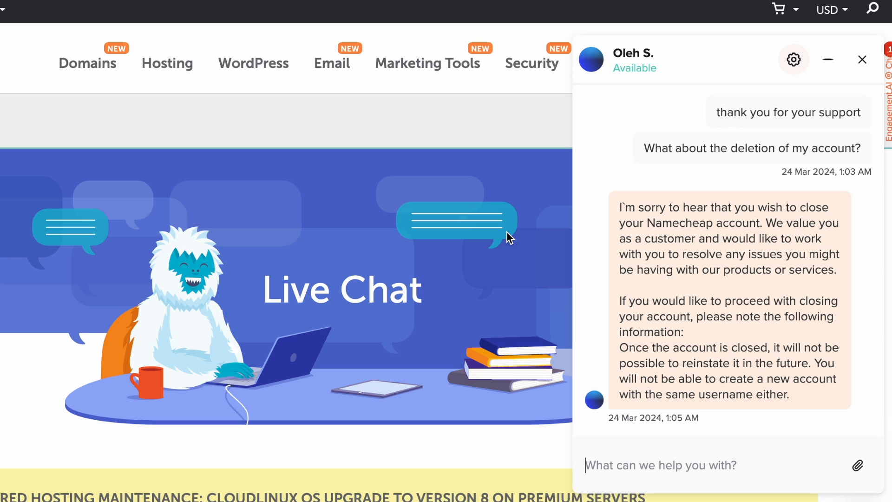
Ask the chat agent to delete my account
scroll("down", 3)
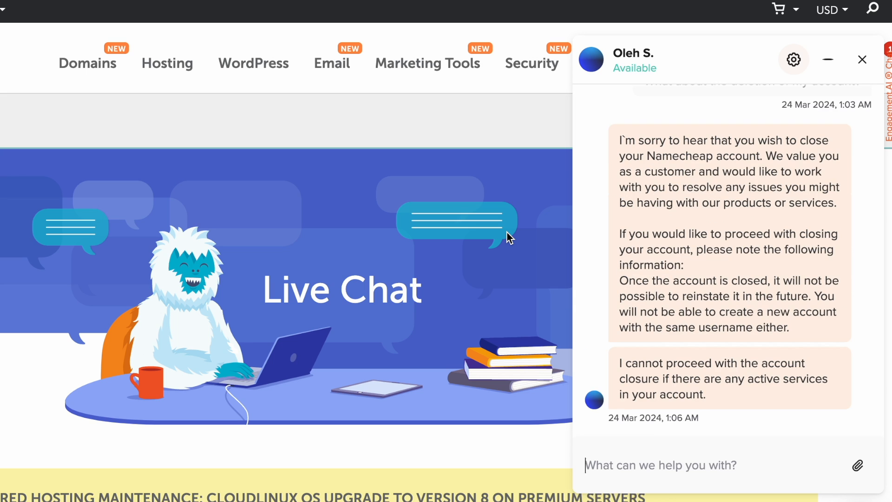
mouse_move(513, 238)
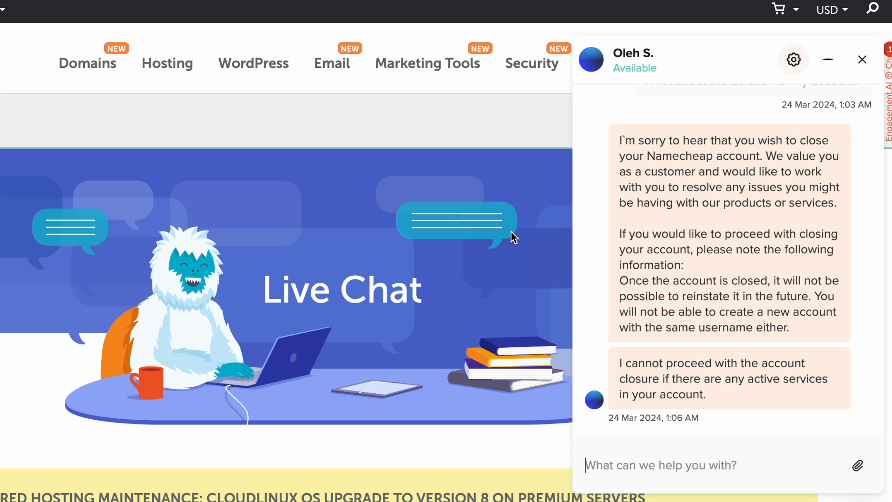
type("do")
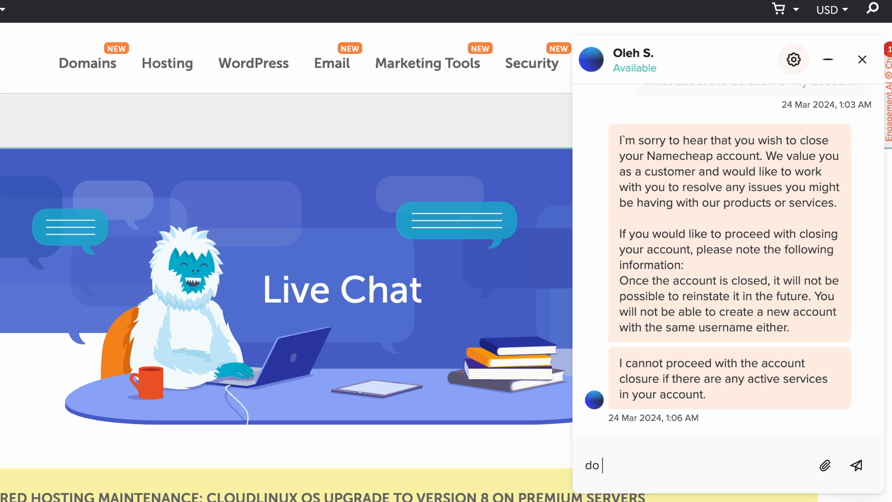
type("my a")
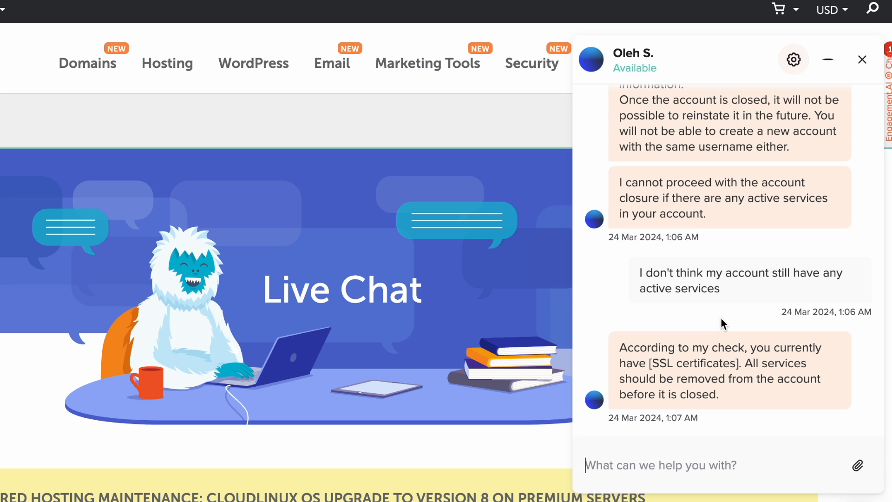
mouse_move(691, 465)
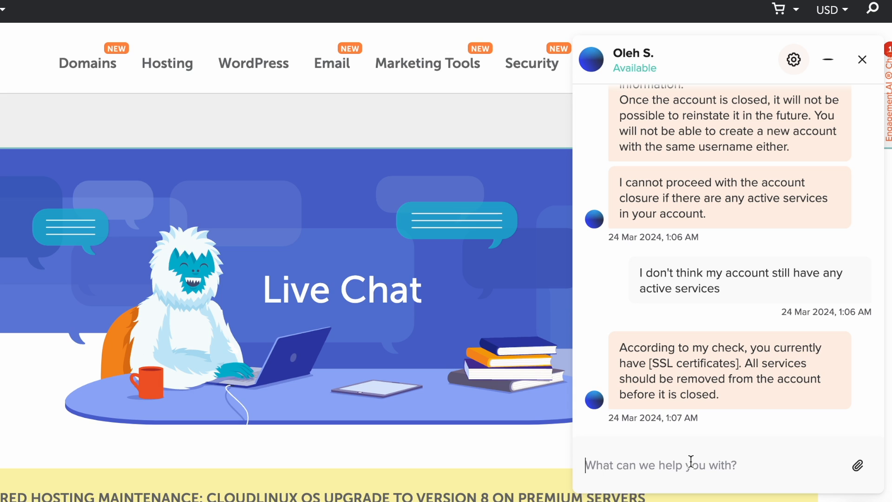
Reply that I will remove the active SSL certificates first
left_click(660, 465)
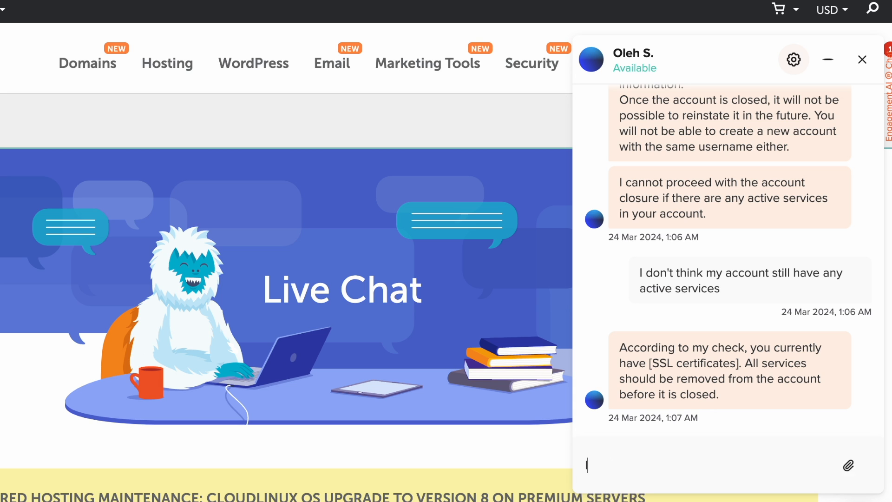
type("let me remove the a")
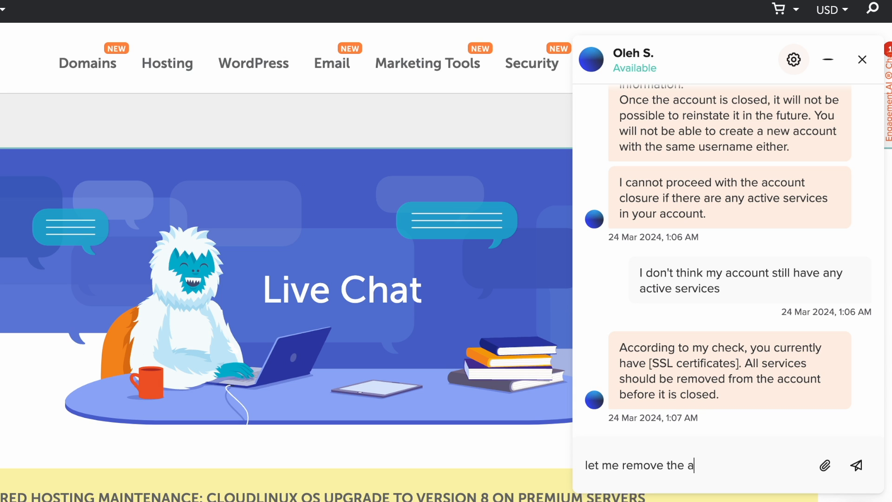
type("ctive")
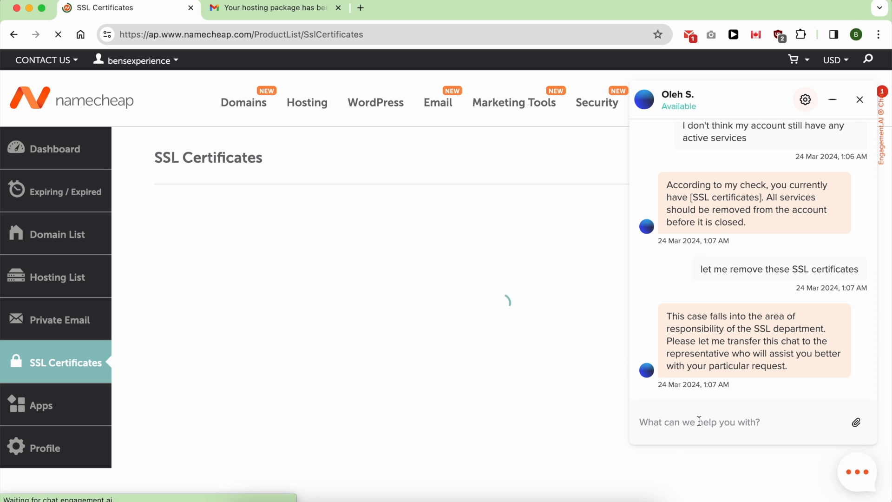
Reply 'ok' and thanks, then review the SSL Certificates list while support cancels them
type("ok")
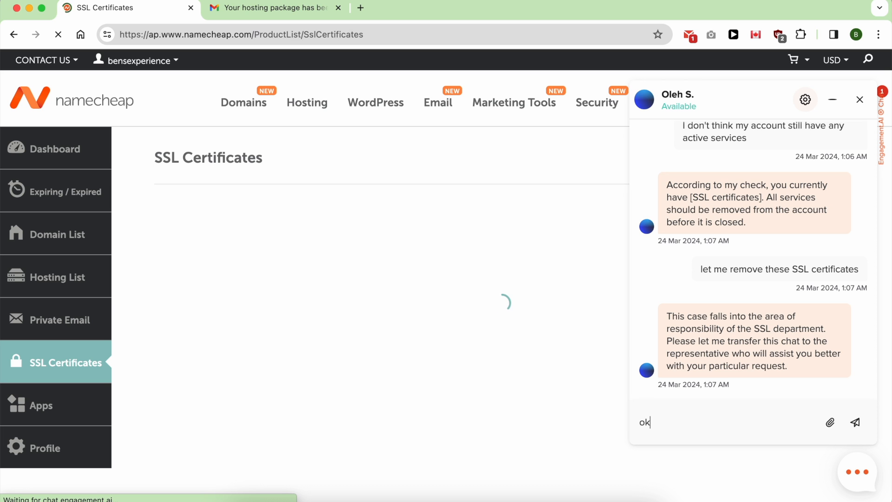
type("thna")
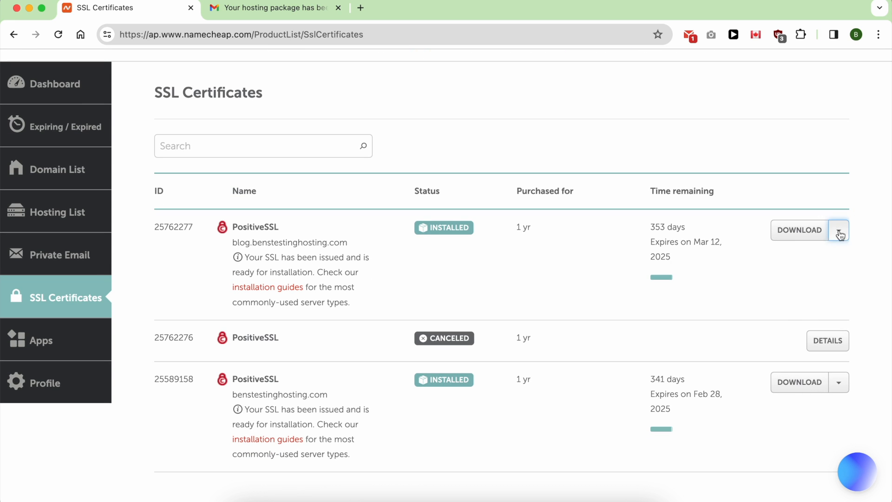
scroll("down", 3)
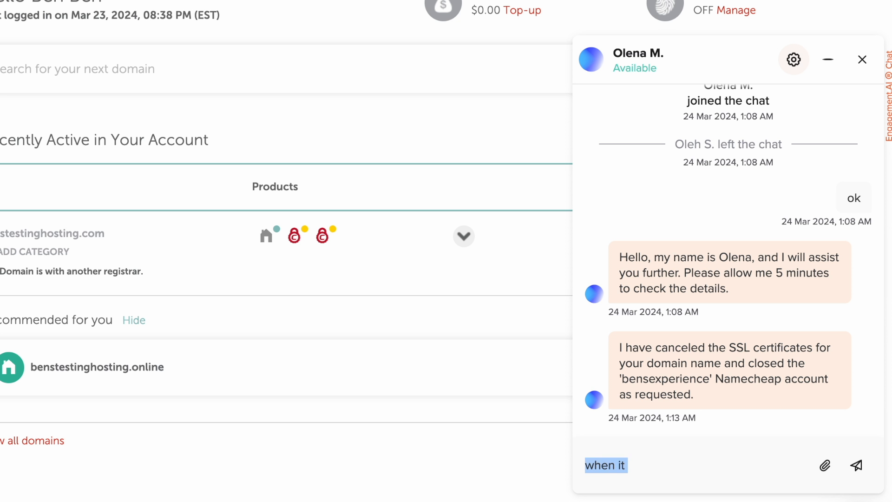
Thank the agent and ask whether the account deletion will be permanent
type("thank your for yp")
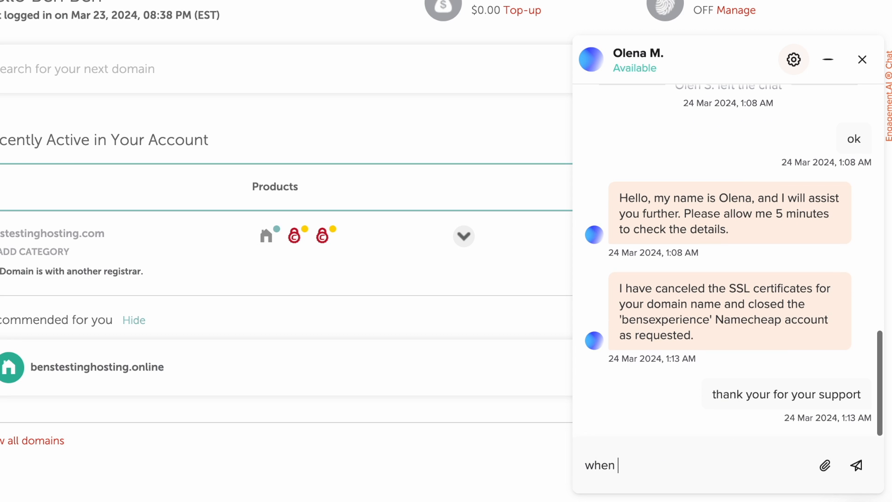
type("it will be permanetatly deleted ?")
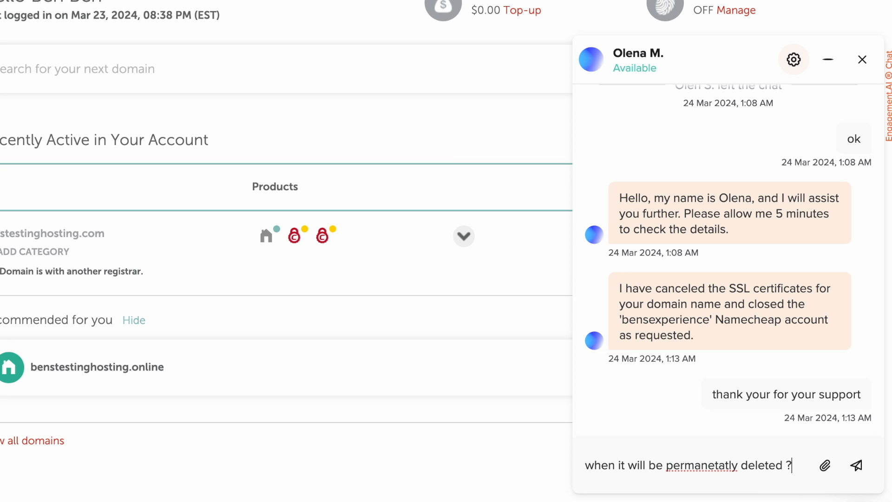
left_click(864, 474)
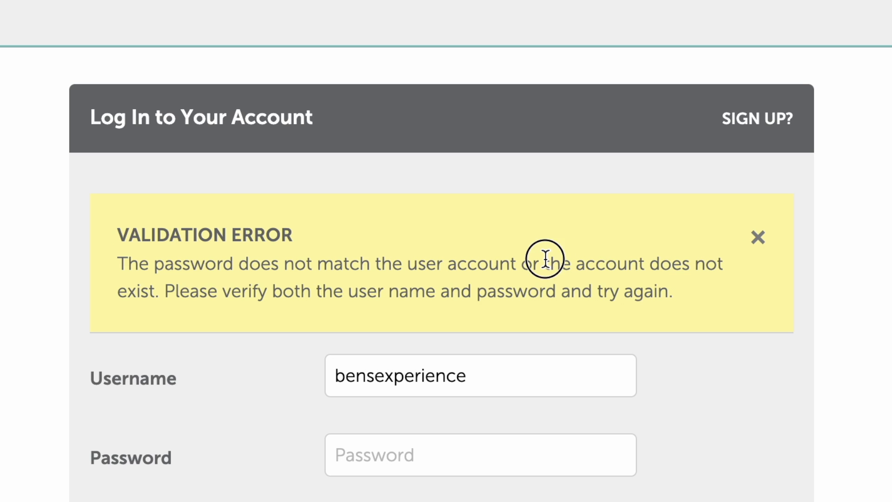
Highlight the login validation error stating the account does not exist
left_click_drag(543, 262, 153, 291)
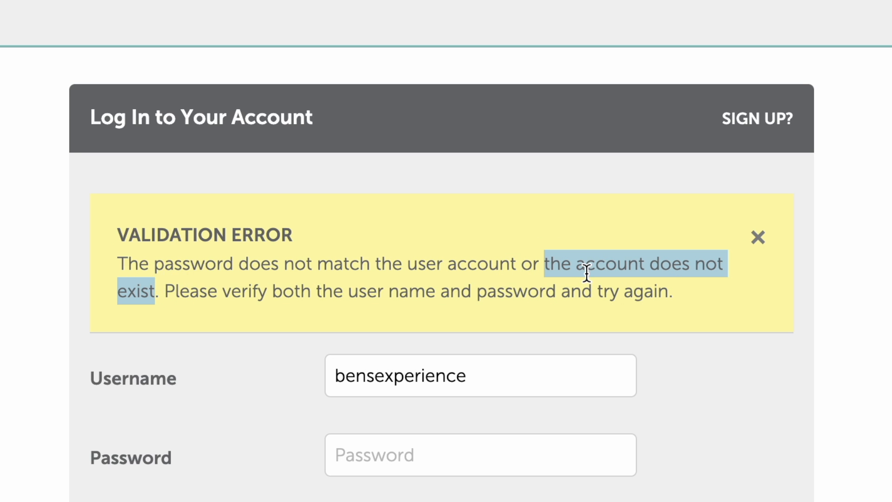